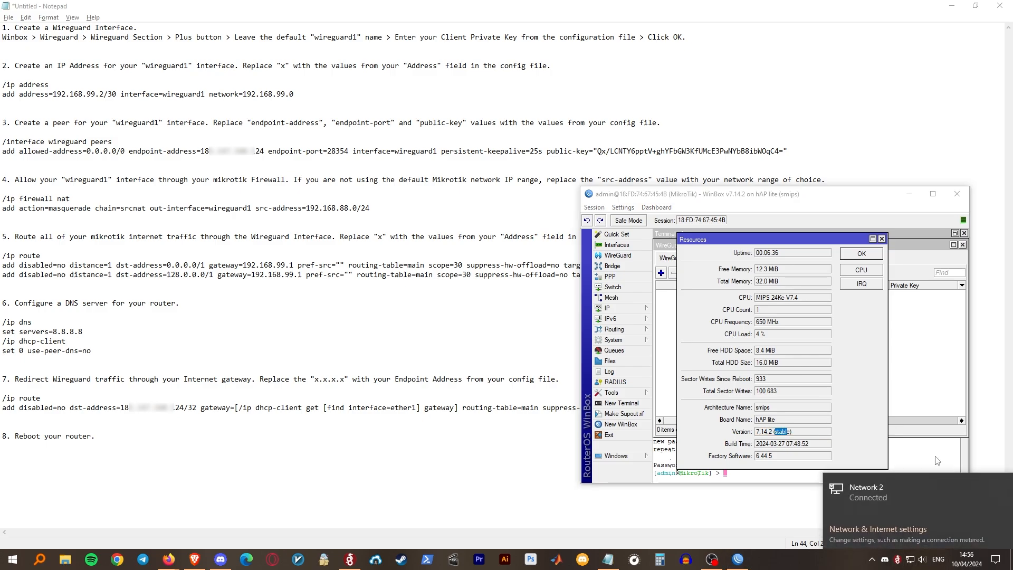
mouse_move(711, 352)
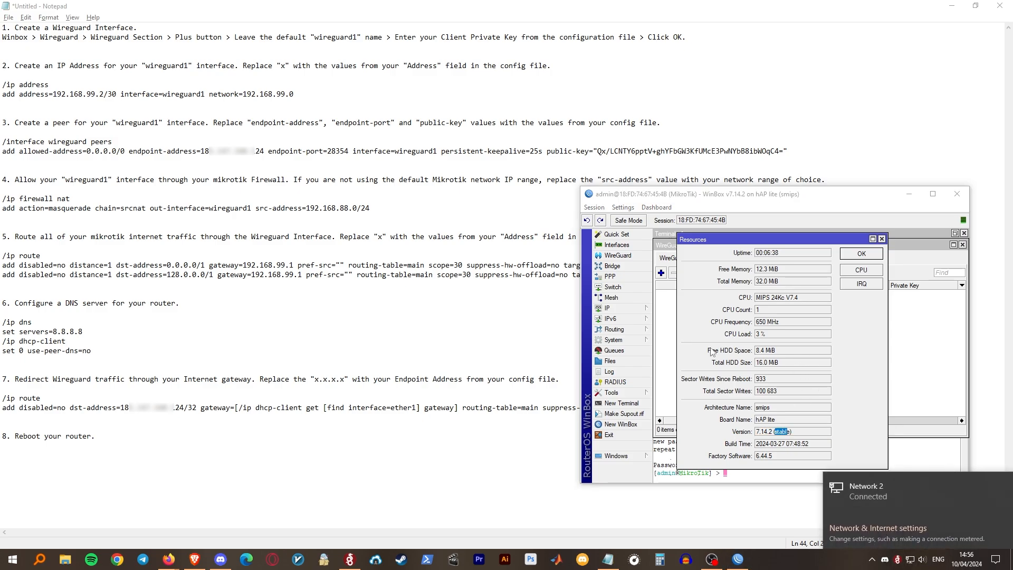
mouse_move(692, 278)
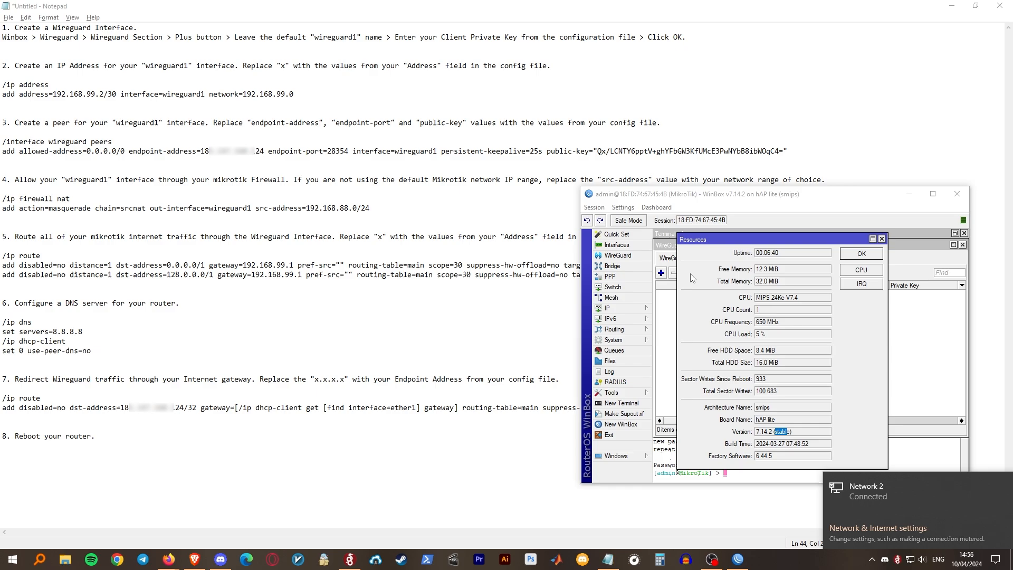
- Minimize the router window so Notepad's eight-step WireGuard guide is in front
left_click(443, 422)
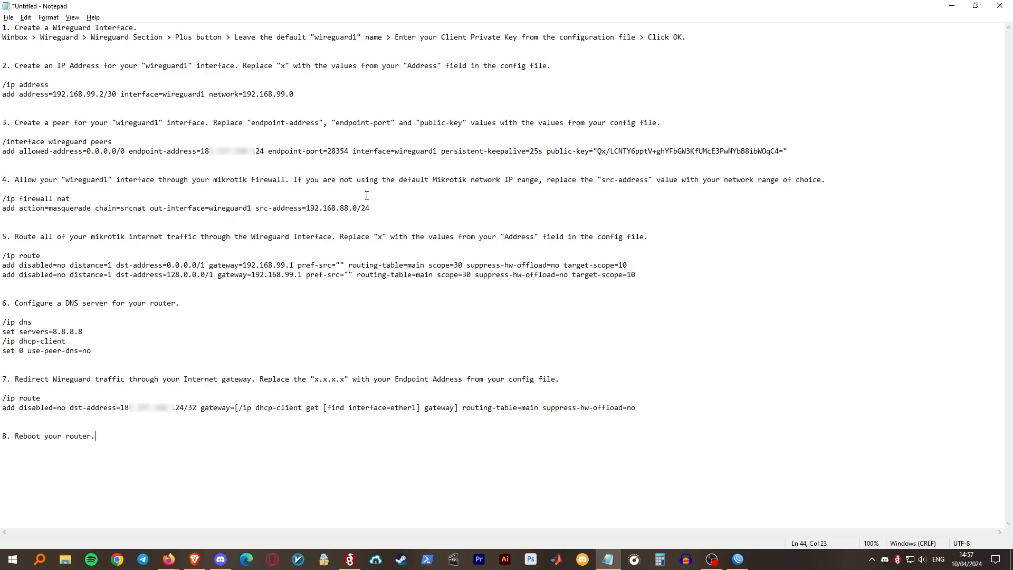
mouse_move(308, 121)
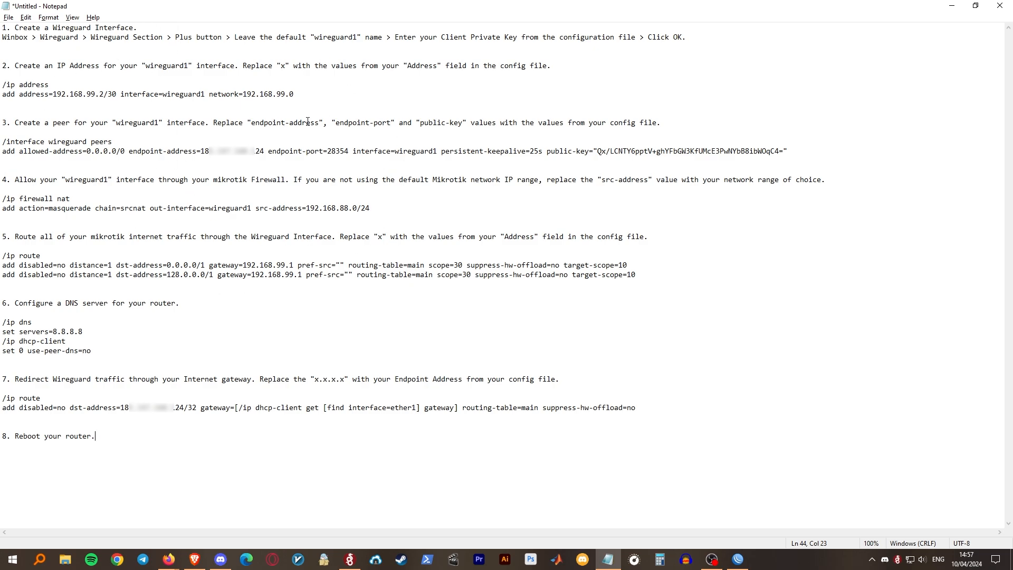
mouse_move(643, 470)
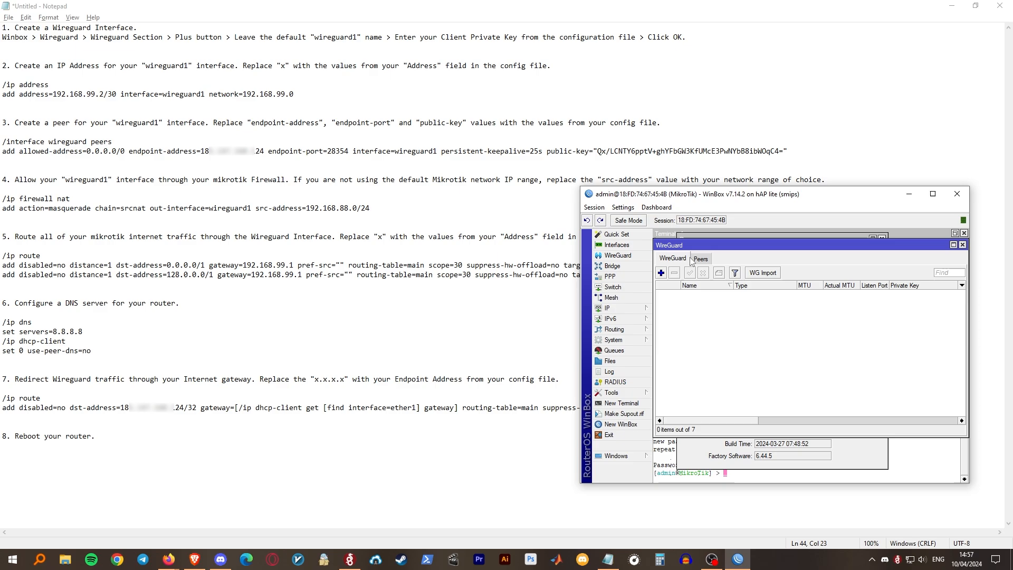
- Add the wireguard1 interface with the client tunnel's private key and confirm it
left_click(661, 272)
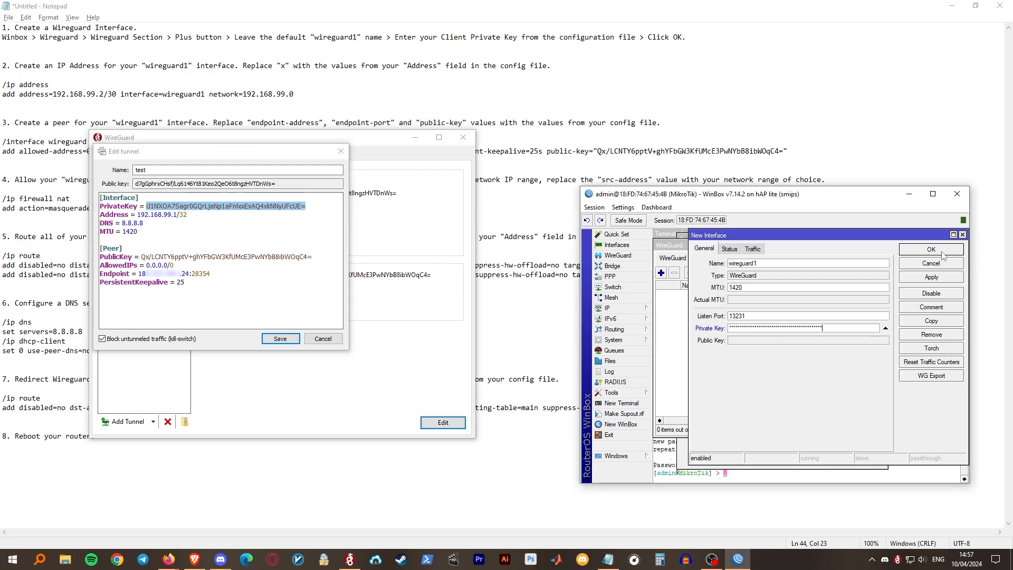
left_click(930, 249)
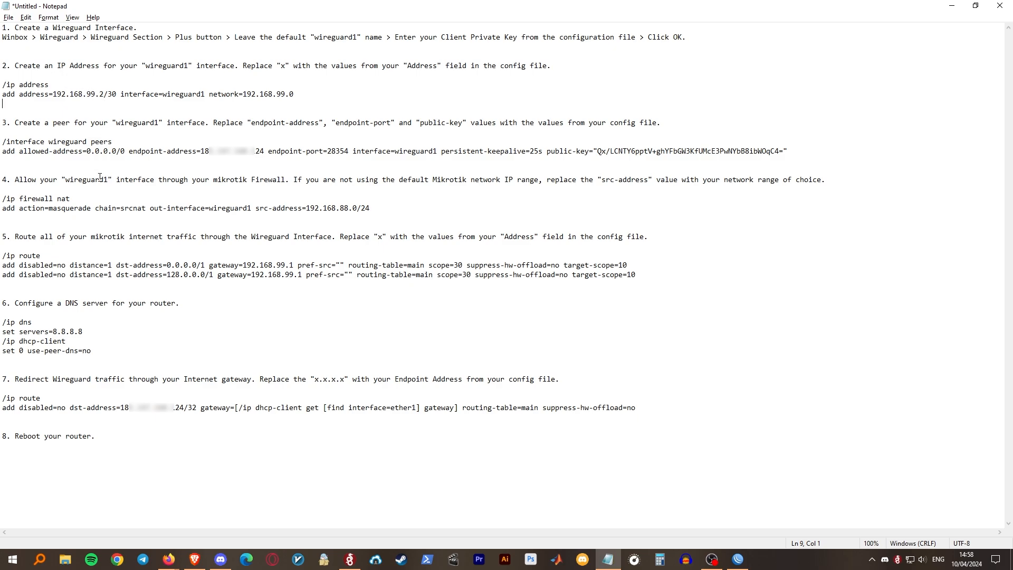
- Check the tunnel address, then select the step 2 /ip address command for the terminal
left_click(443, 422)
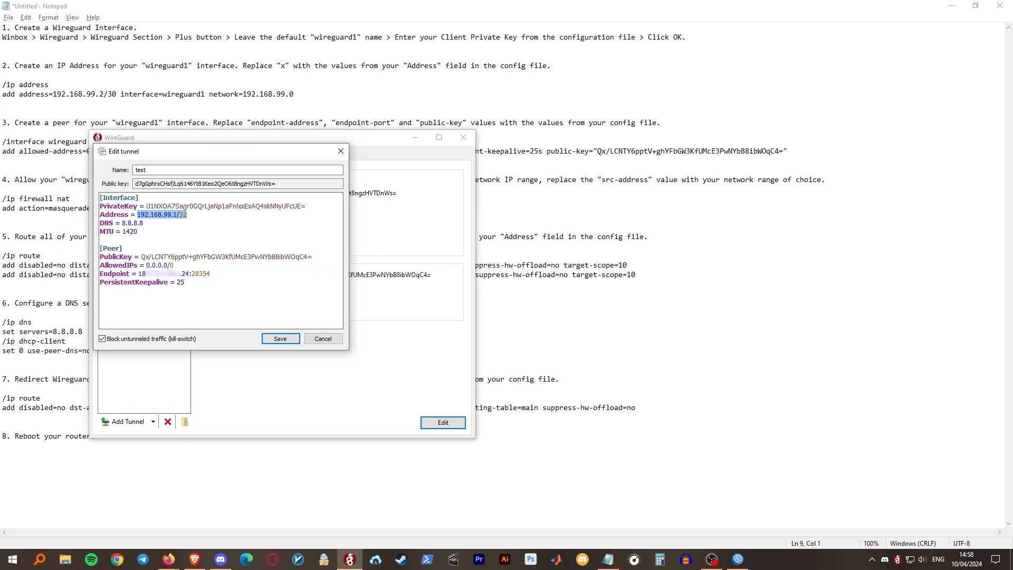
left_click(171, 216)
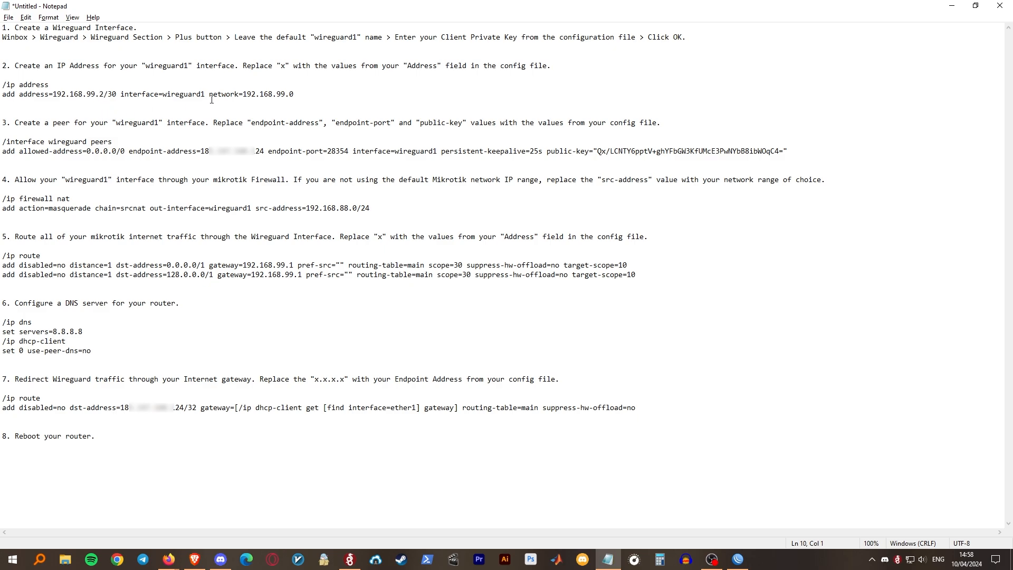
double_click(264, 94)
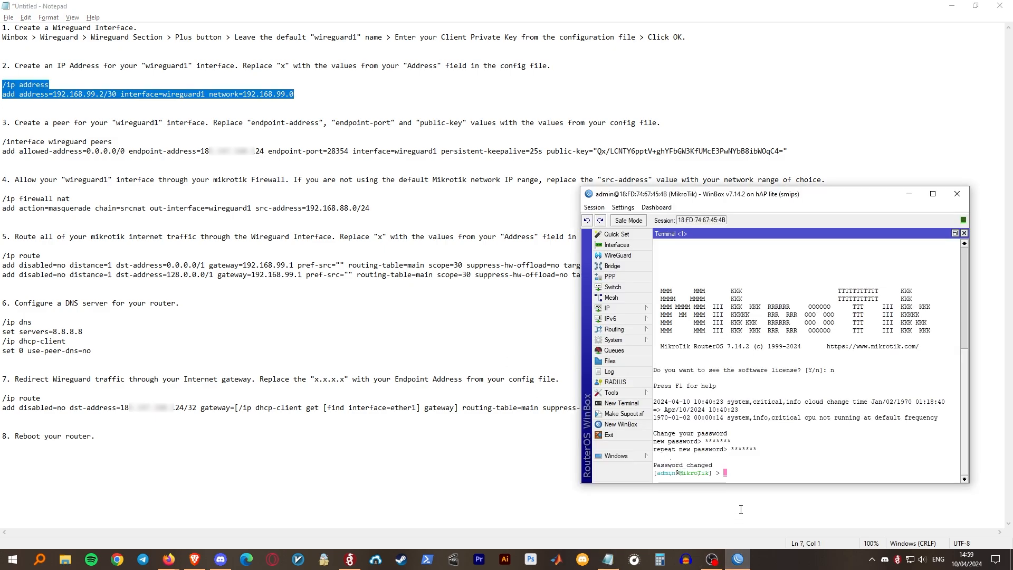
type("/ip address")
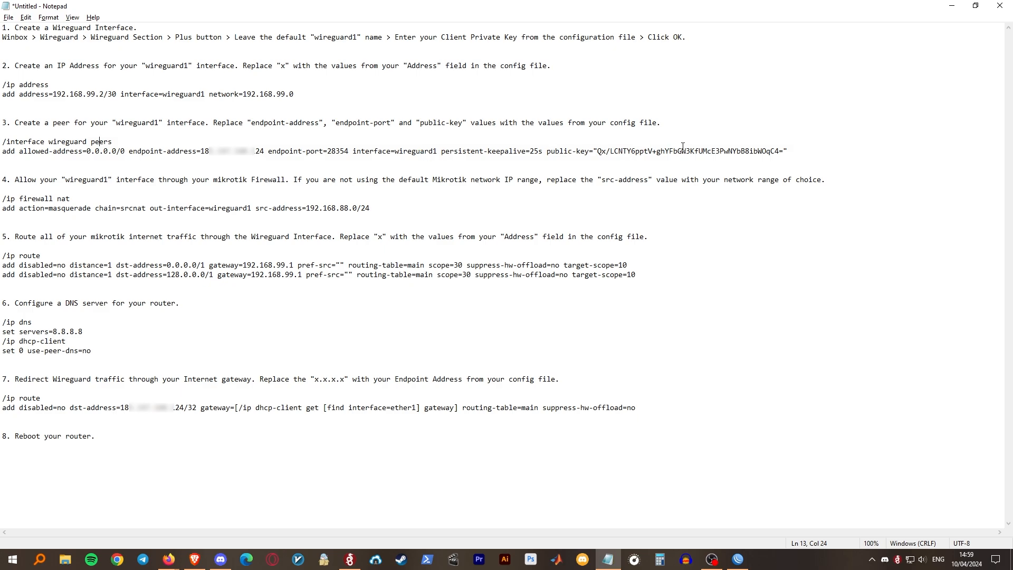
mouse_move(456, 523)
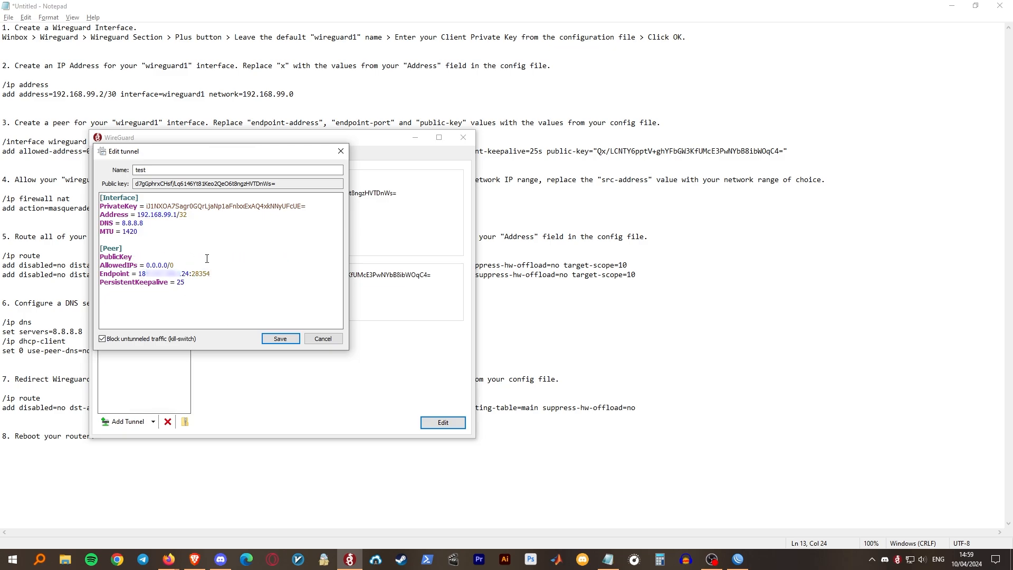
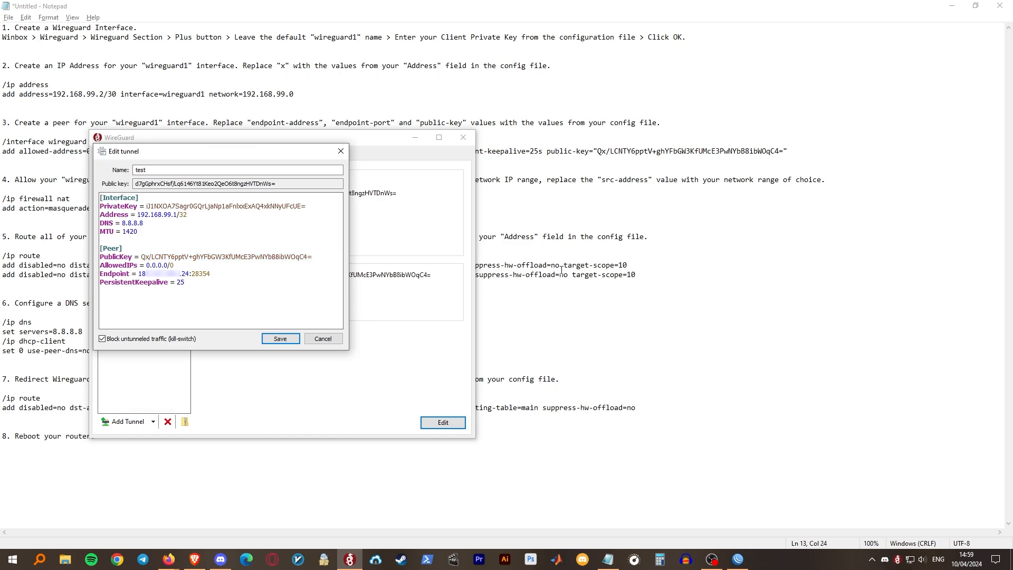
- Verify the server public key, close the tunnel editor and select the step 3 peer command
left_click(323, 338)
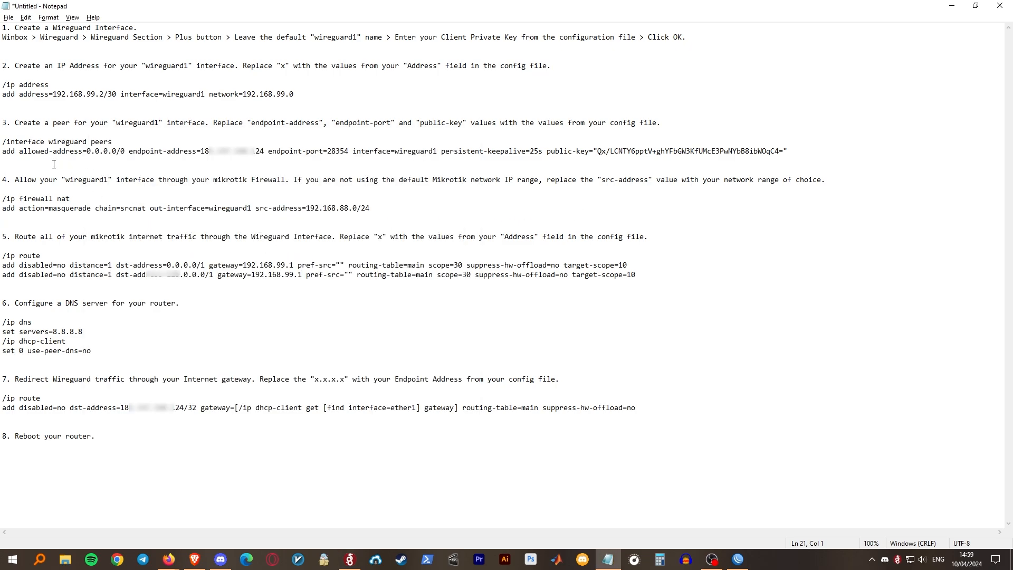
left_click_drag(3, 140, 782, 151)
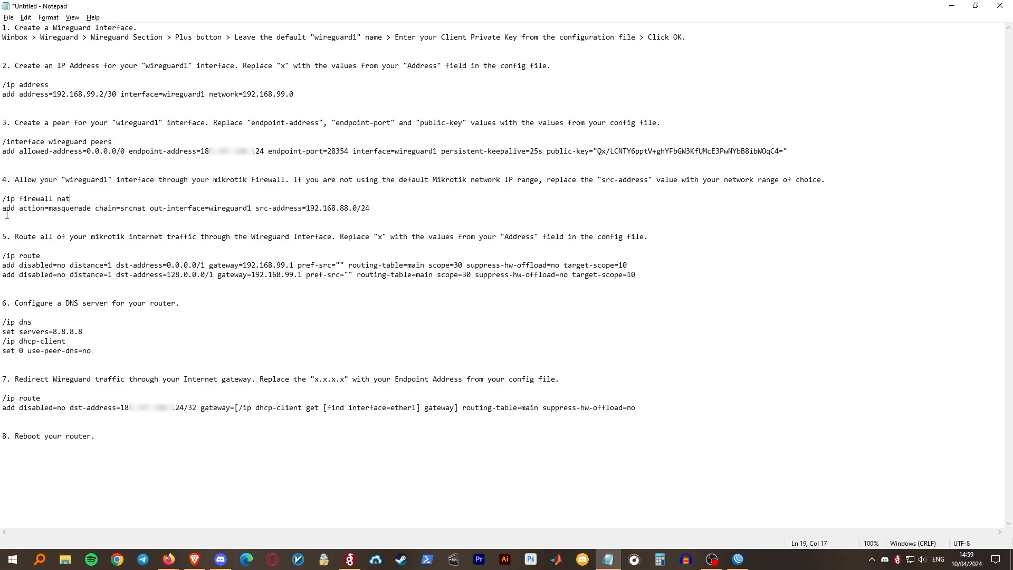
- Paste the step 4 /ip firewall nat masquerade rule into the router terminal
left_click_drag(0, 199, 371, 208)
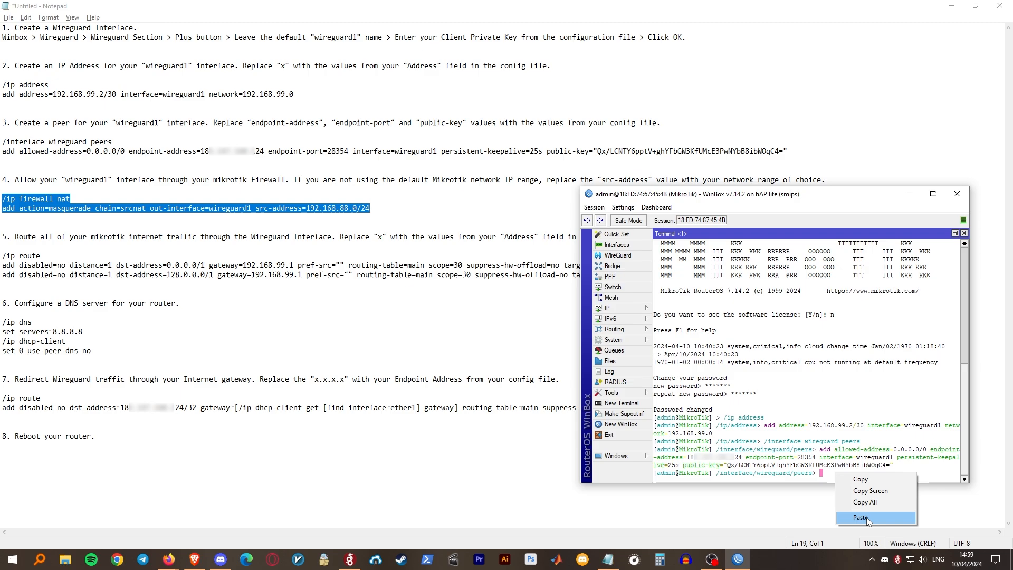
left_click(859, 517)
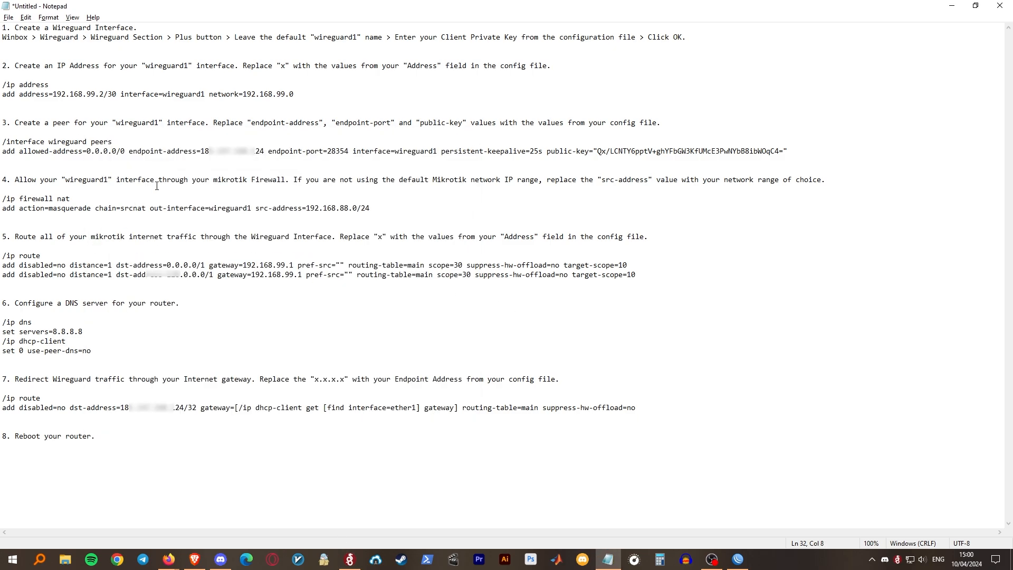
mouse_move(154, 233)
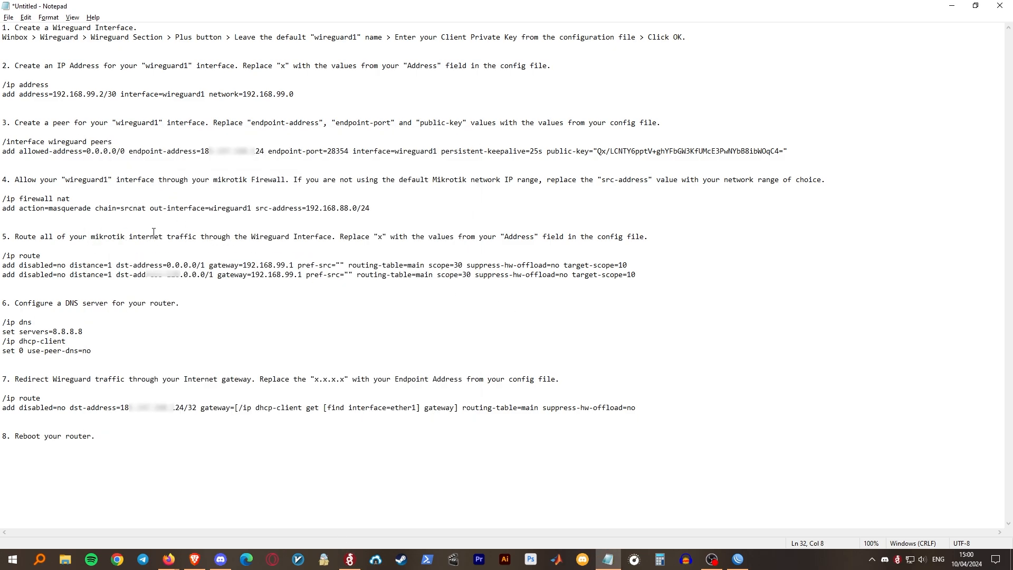
- Select the step 6 DNS commands from the guide
double_click(262, 276)
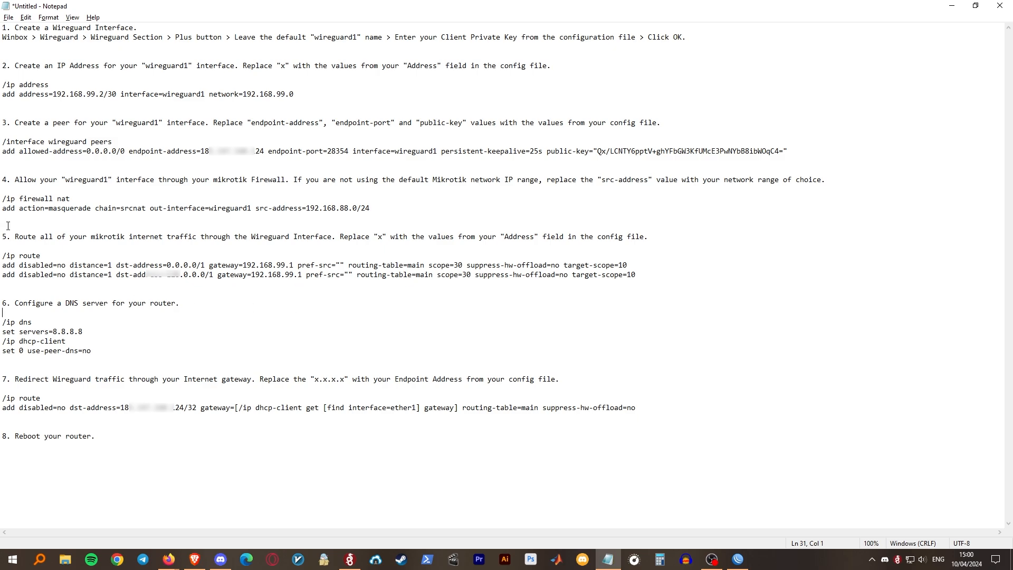
left_click_drag(3, 255, 636, 274)
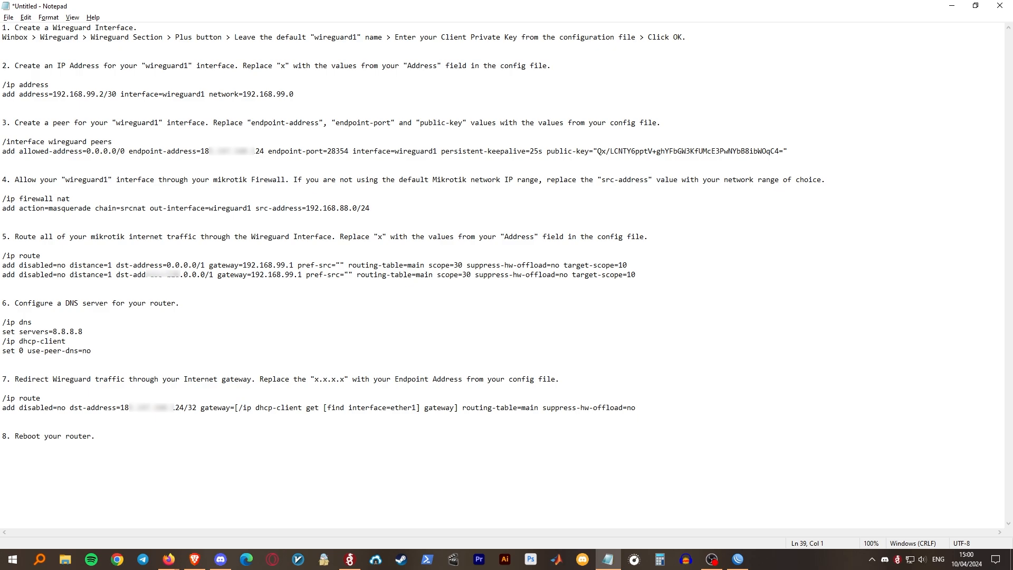
mouse_move(310, 314)
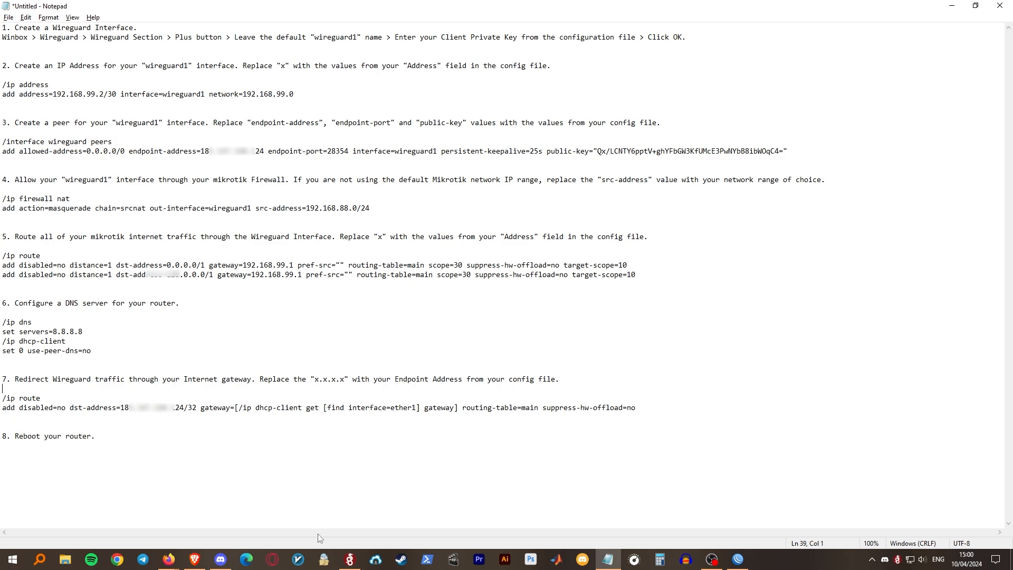
- Send the DNS, DHCP-client and step 7 Internet-gateway route commands to the terminal
left_click(443, 422)
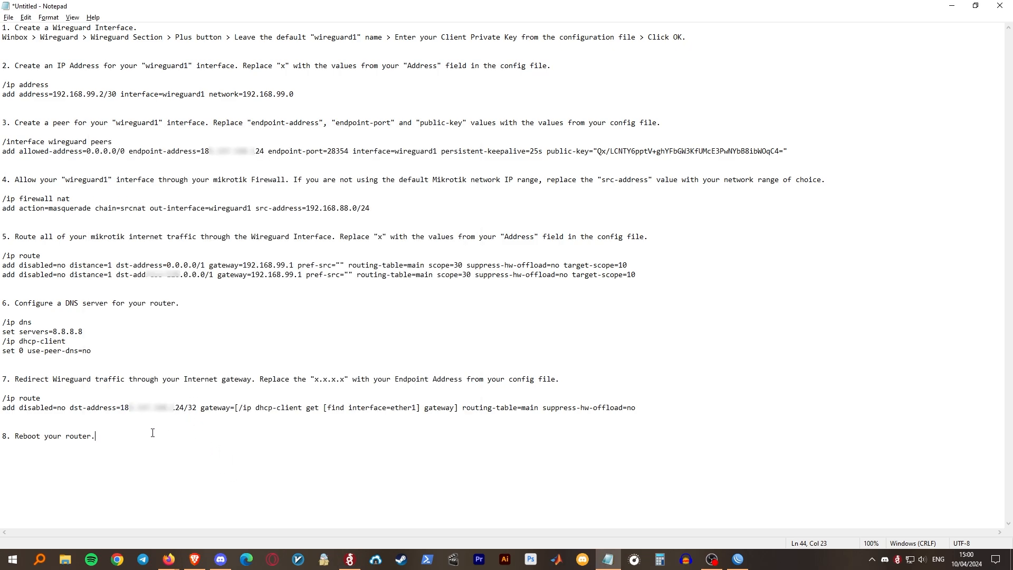
left_click_drag(0, 398, 635, 408)
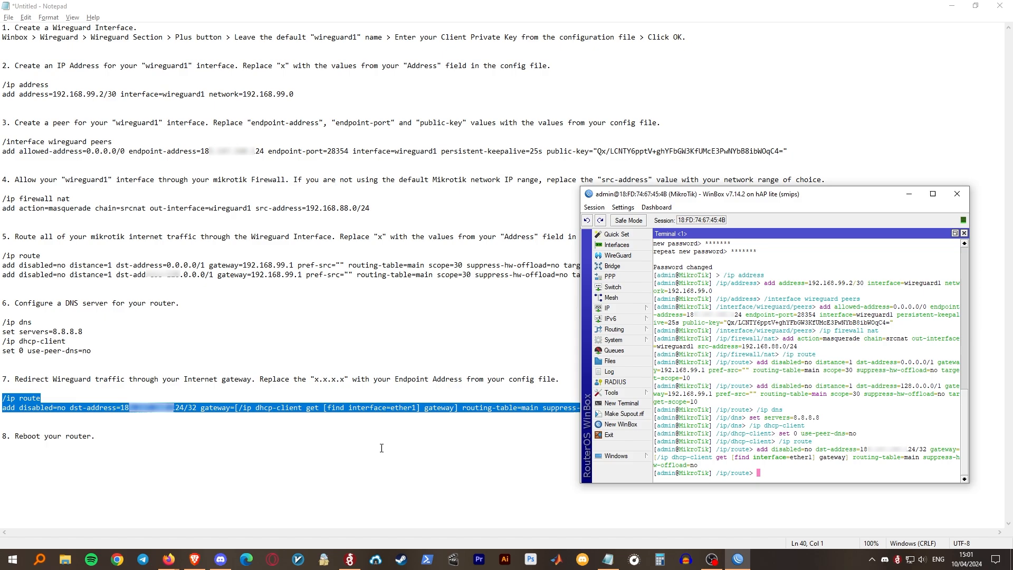
left_click(613, 340)
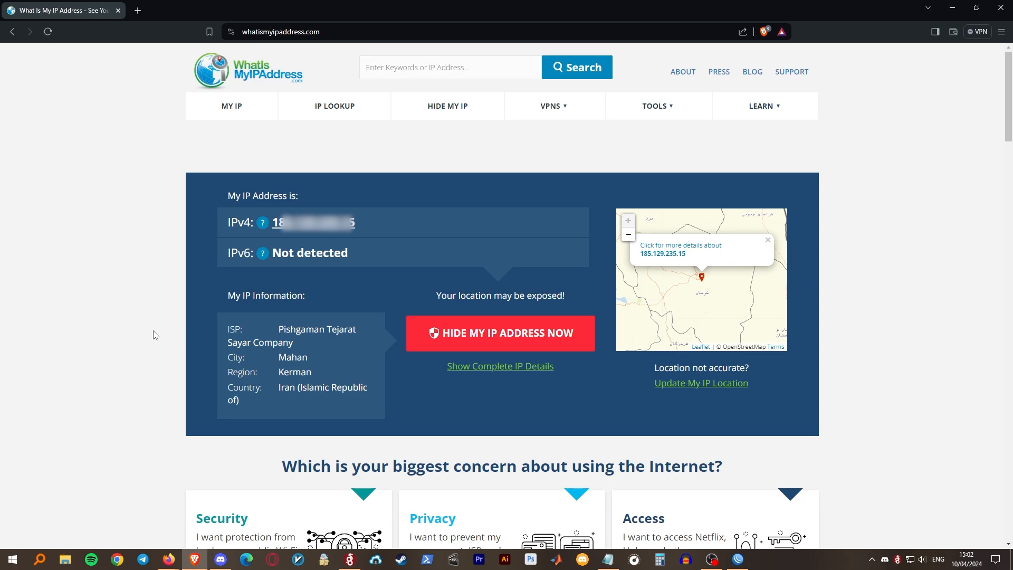
mouse_move(164, 117)
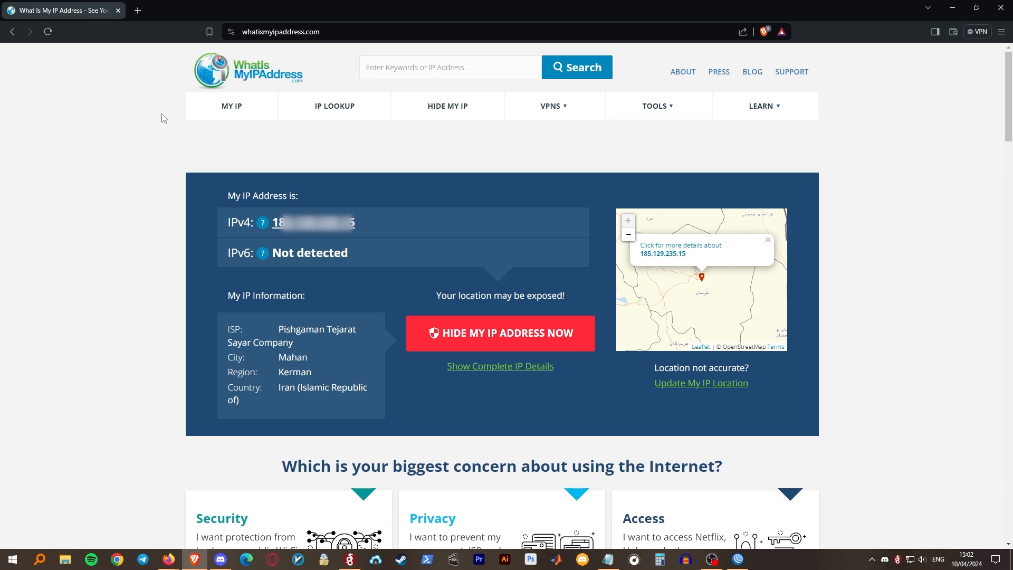
- Reload whatismyipaddress so it reports 3.126.238.29 in Frankfurt, Germany
left_click(138, 10)
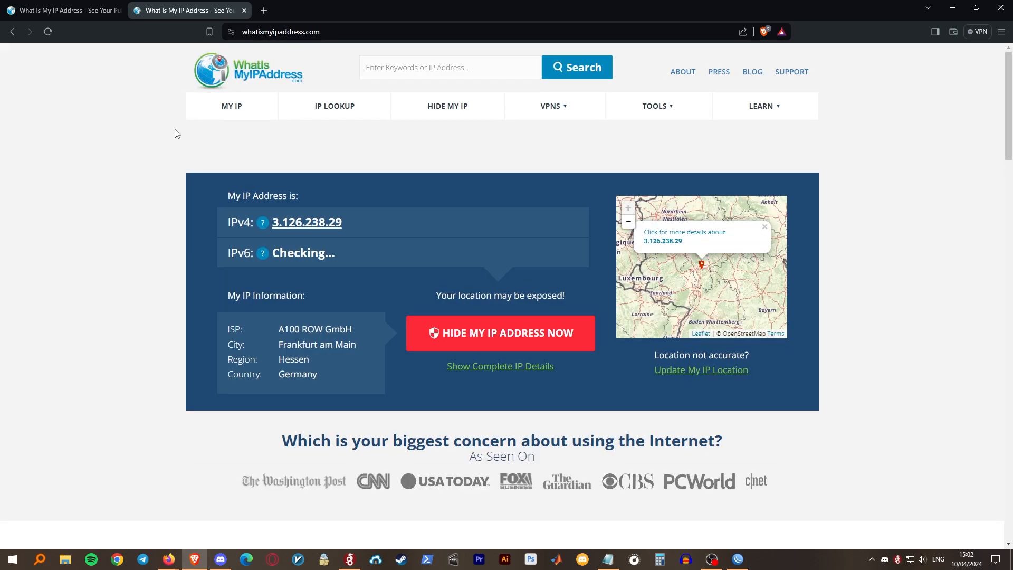
scroll("down", 3)
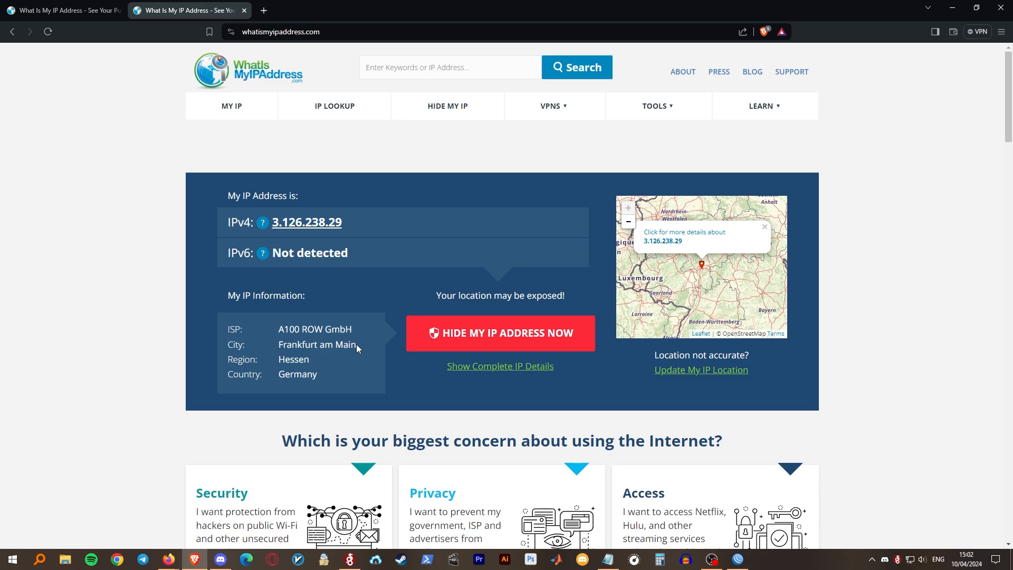
mouse_move(331, 307)
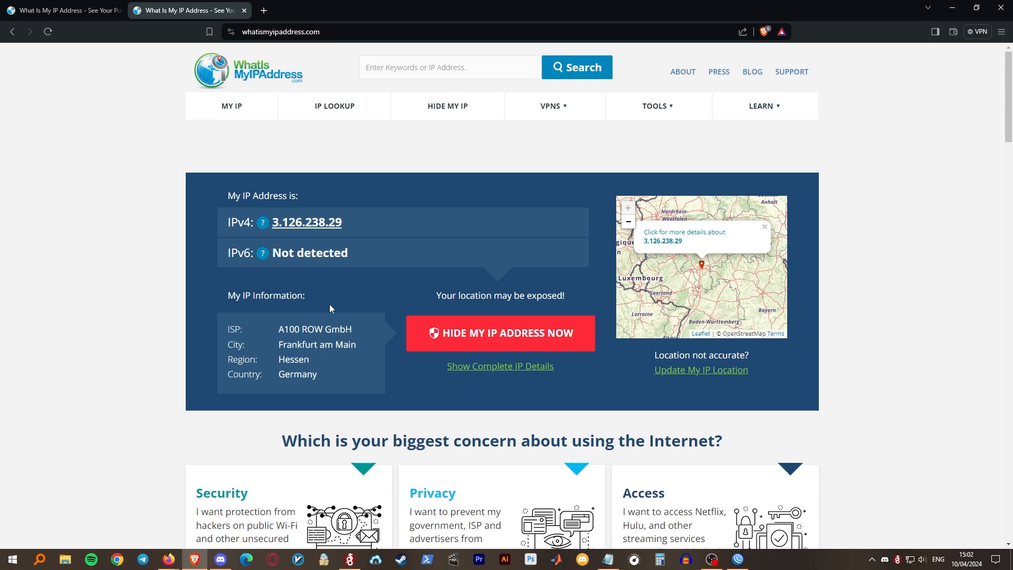
mouse_move(354, 381)
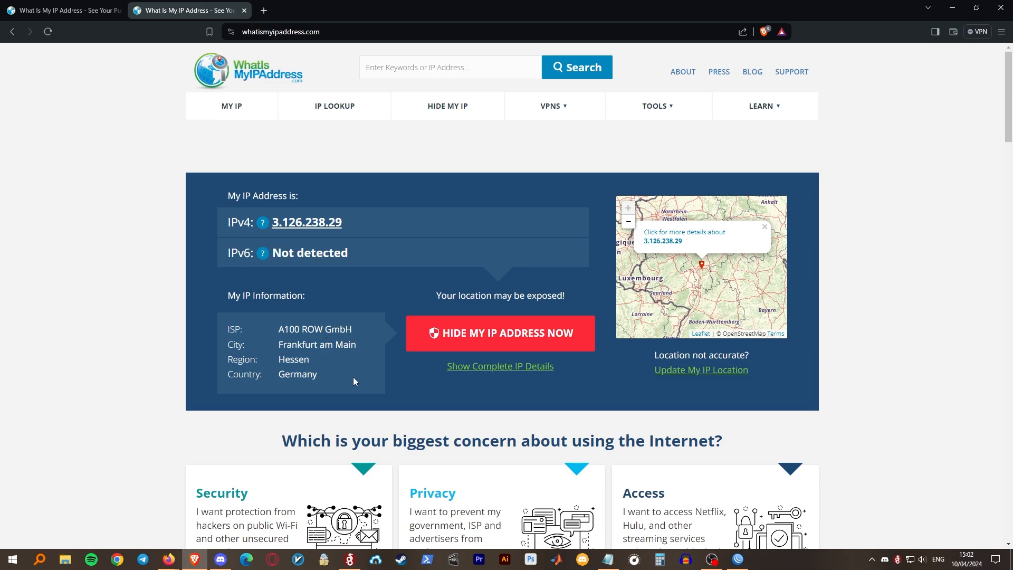